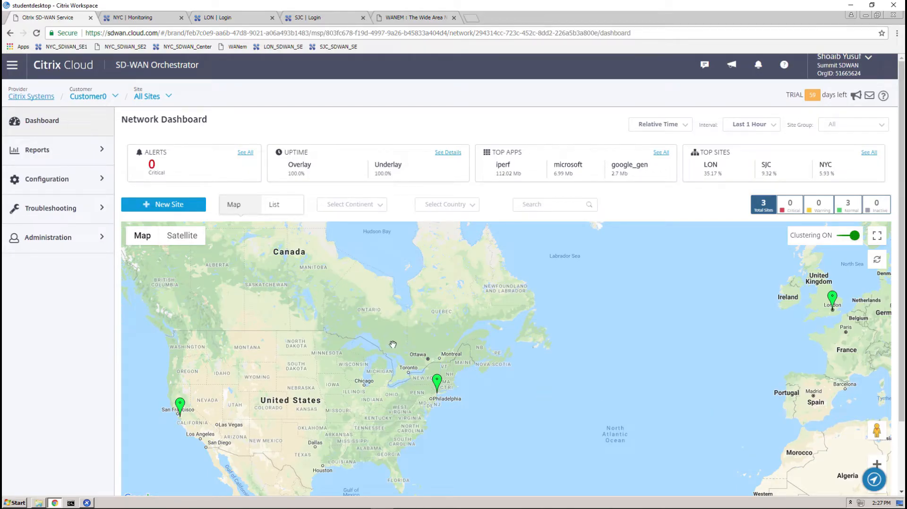
mouse_move(61, 181)
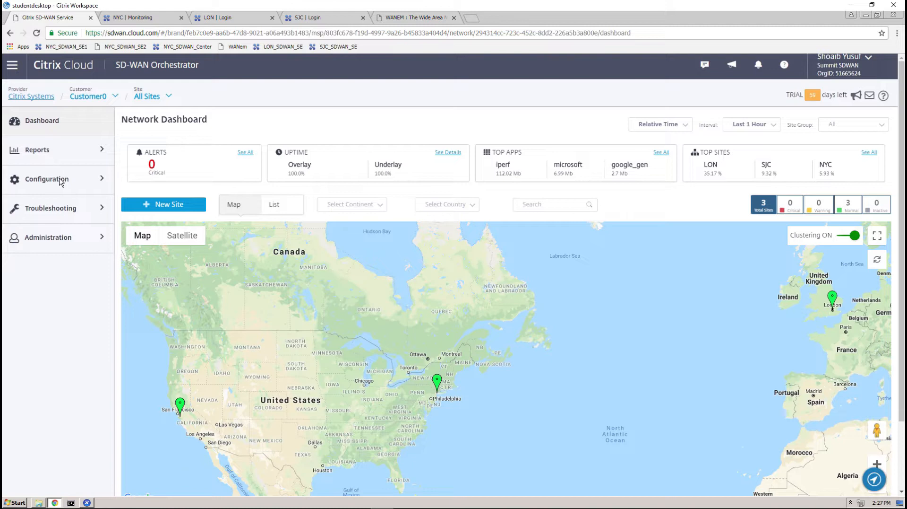
Expand the Configuration section in the left navigation to reveal its settings categories
click(47, 179)
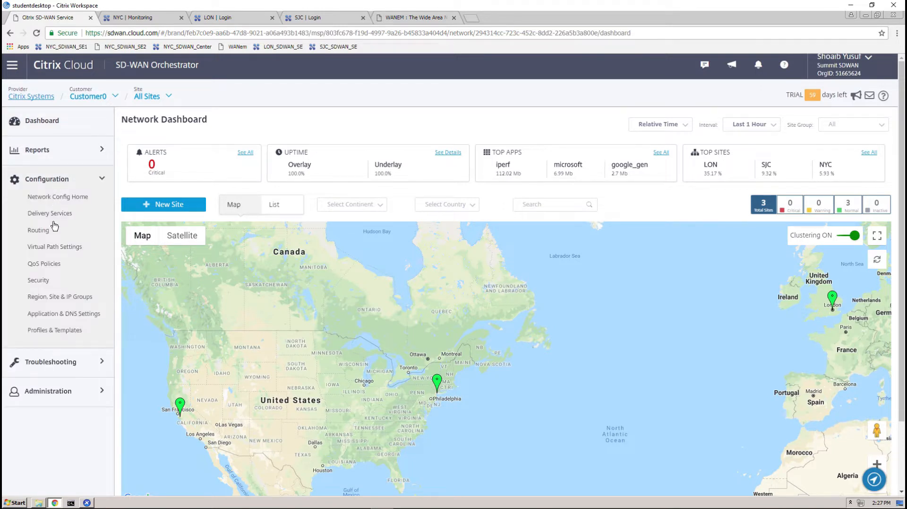
In Delivery Services, set Internet Links bandwidth to 70 for Virtual Path and 30 for Internet
click(50, 213)
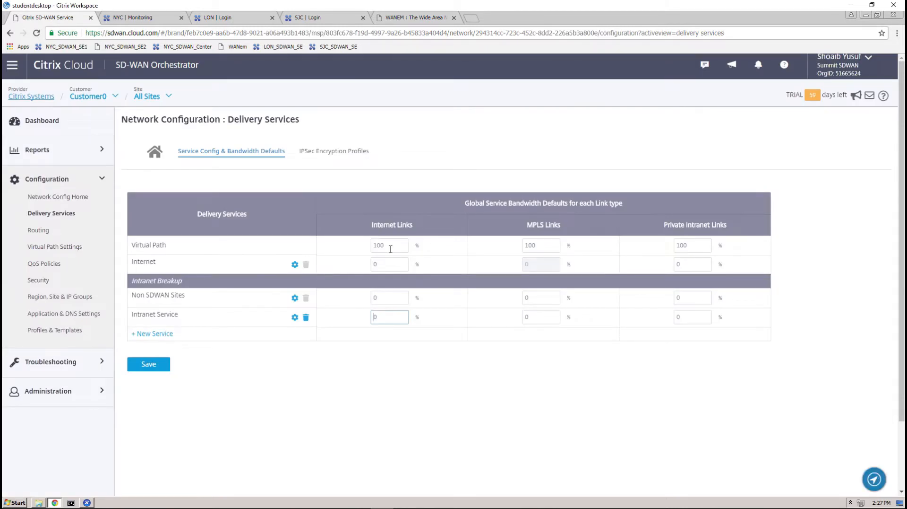
click(389, 245)
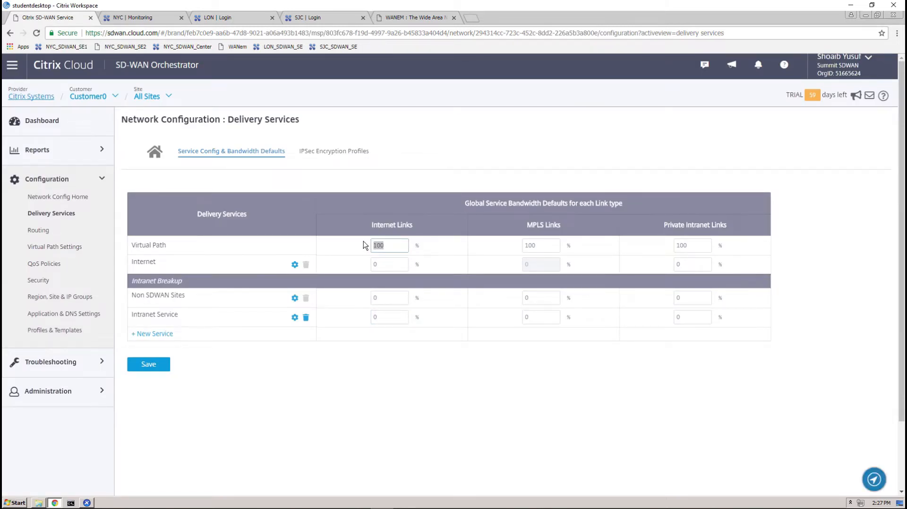
text(70)
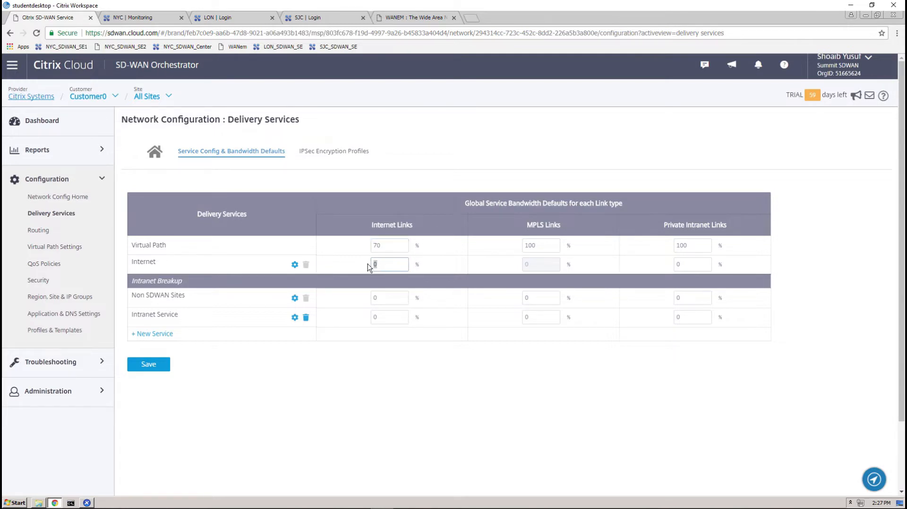
text(30)
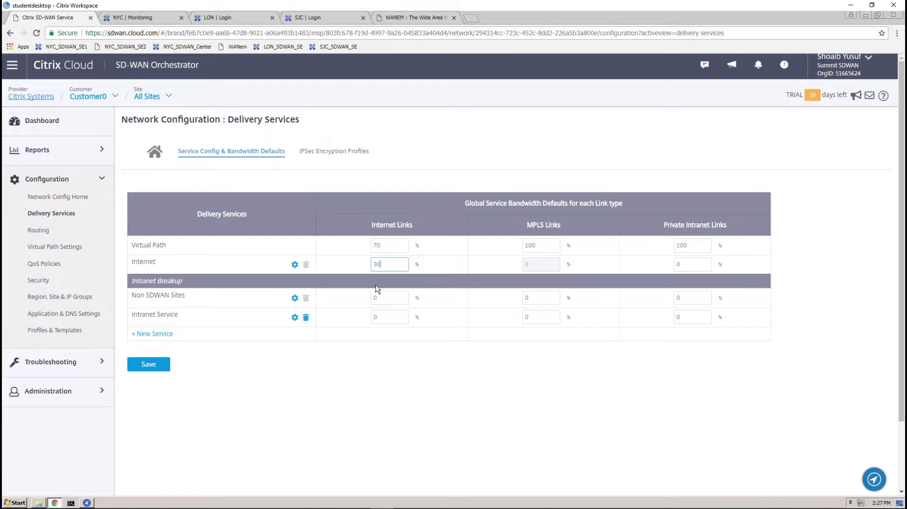
mouse_move(148, 364)
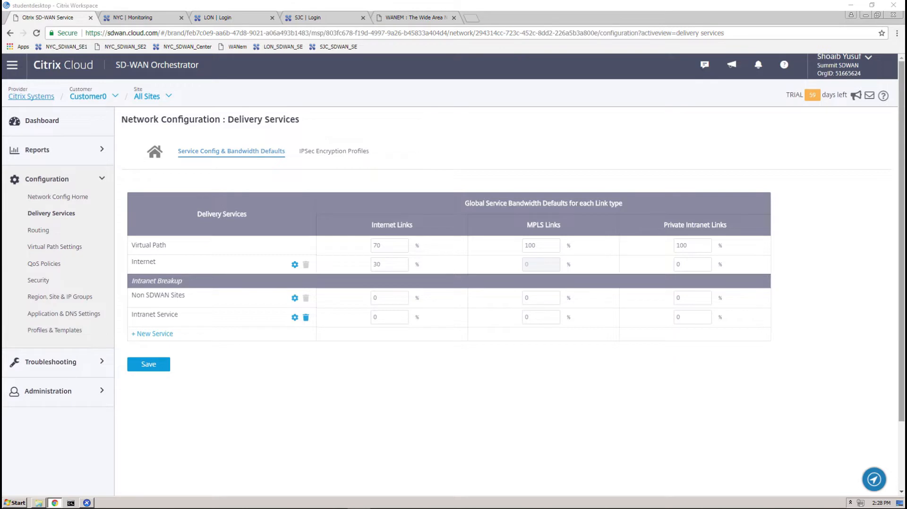
mouse_move(274, 248)
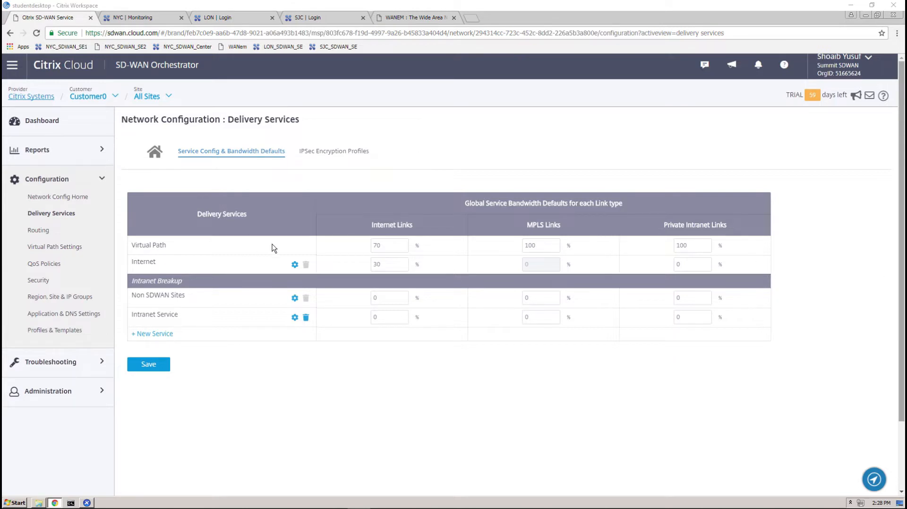
mouse_move(828, 239)
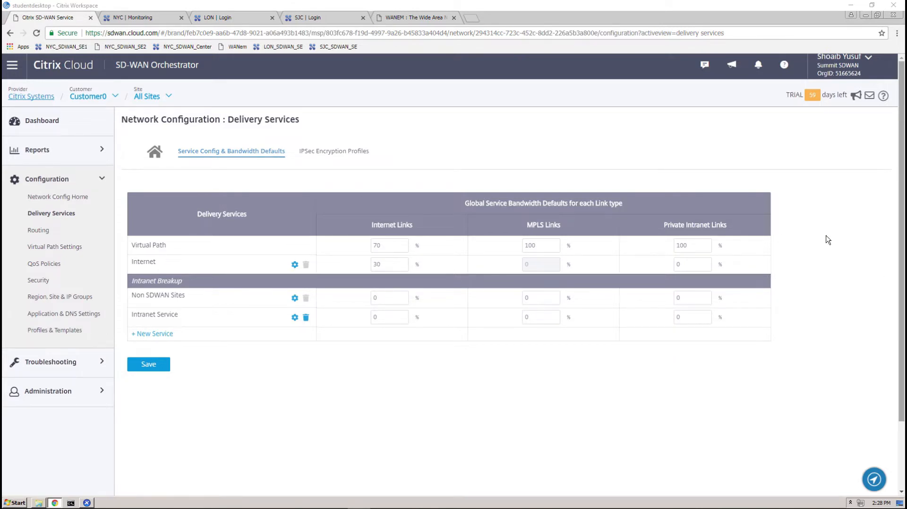
mouse_move(747, 224)
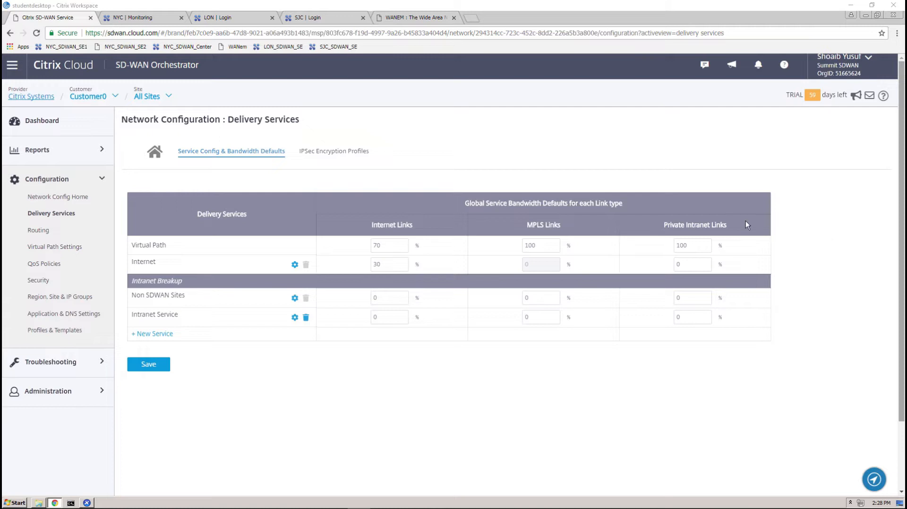
click(294, 264)
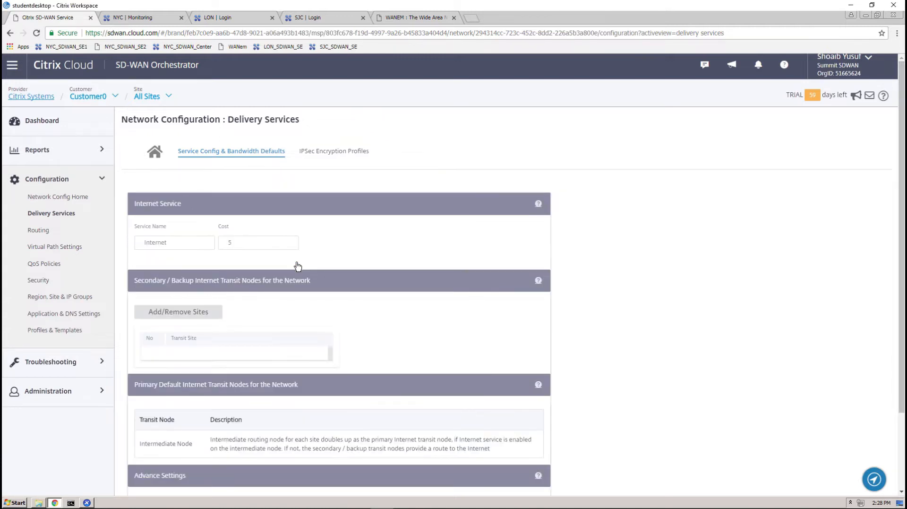
scroll(down, 3)
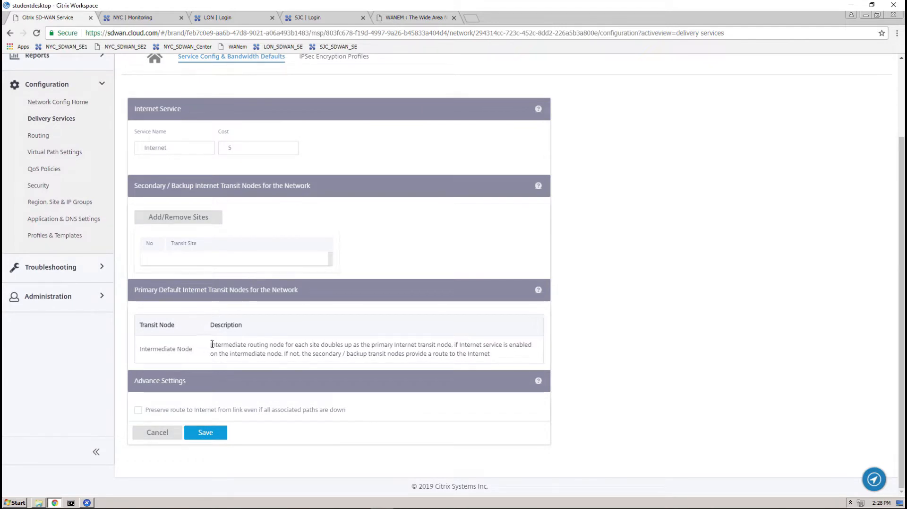
drag(211, 344, 489, 353)
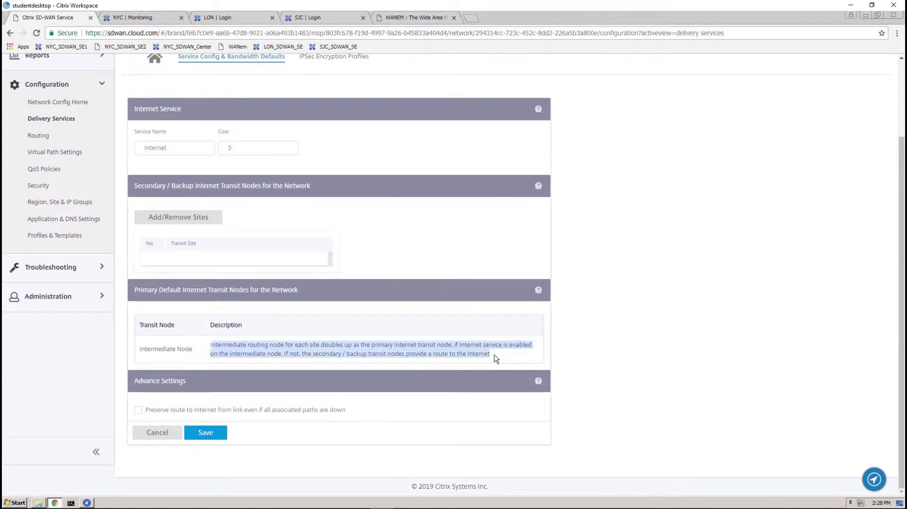
mouse_move(343, 381)
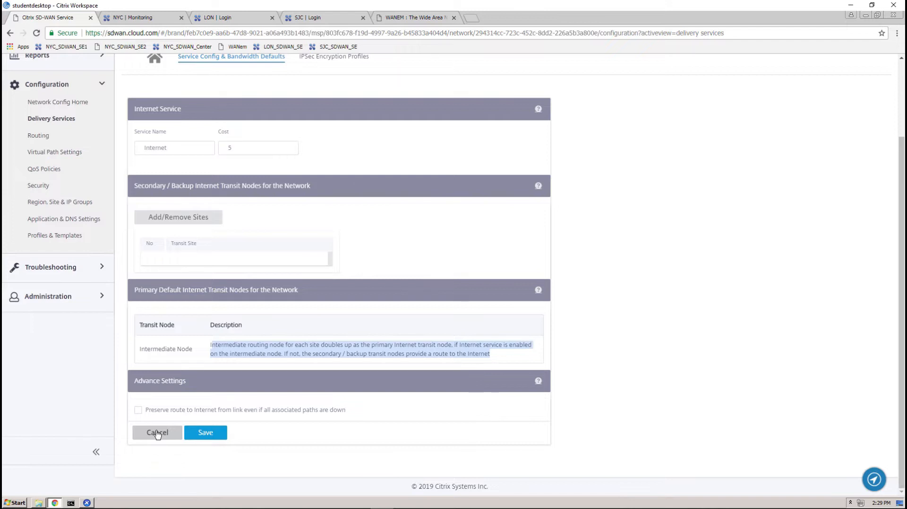
click(157, 432)
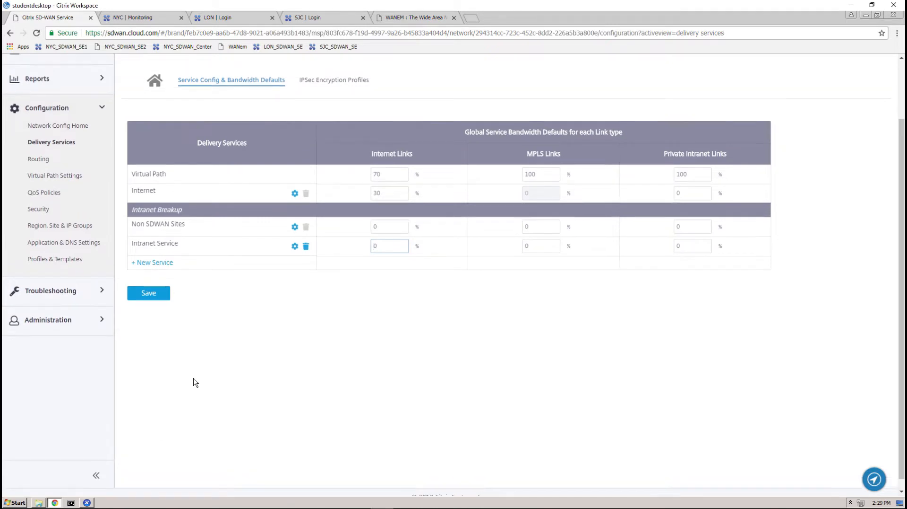
Switch to the LON site and view its Troubleshooting route statistics with default routes to Internet and NYC-LON
click(152, 96)
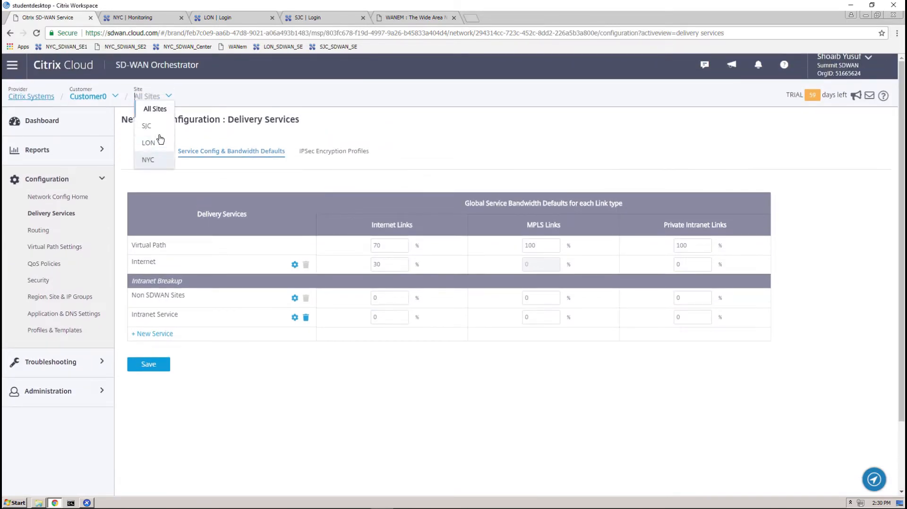
click(148, 142)
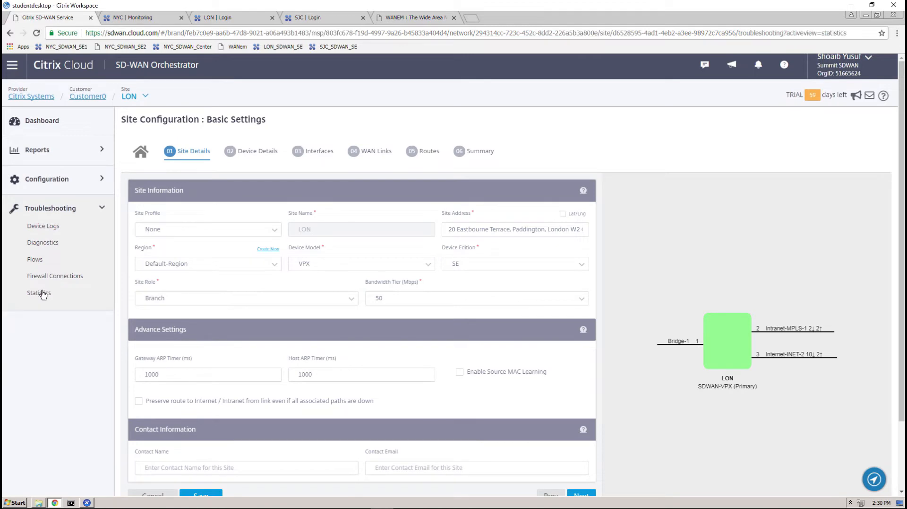
click(40, 292)
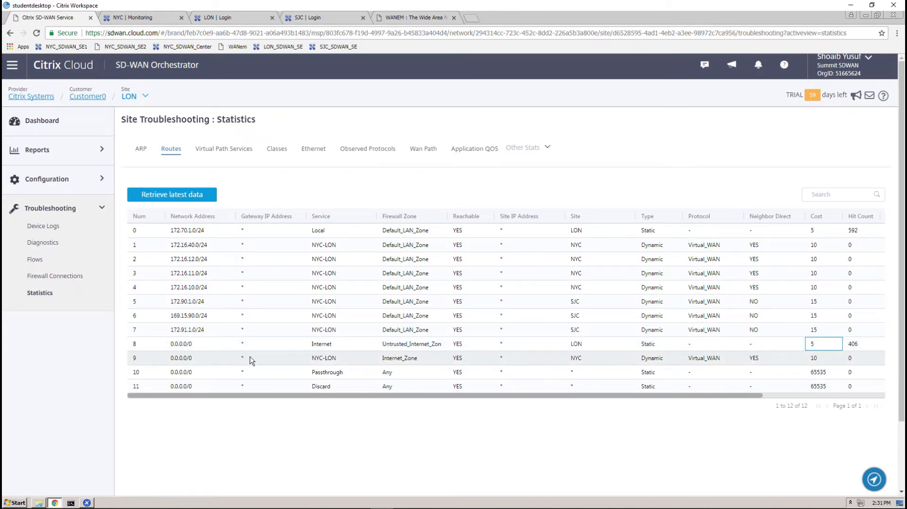
mouse_move(705, 363)
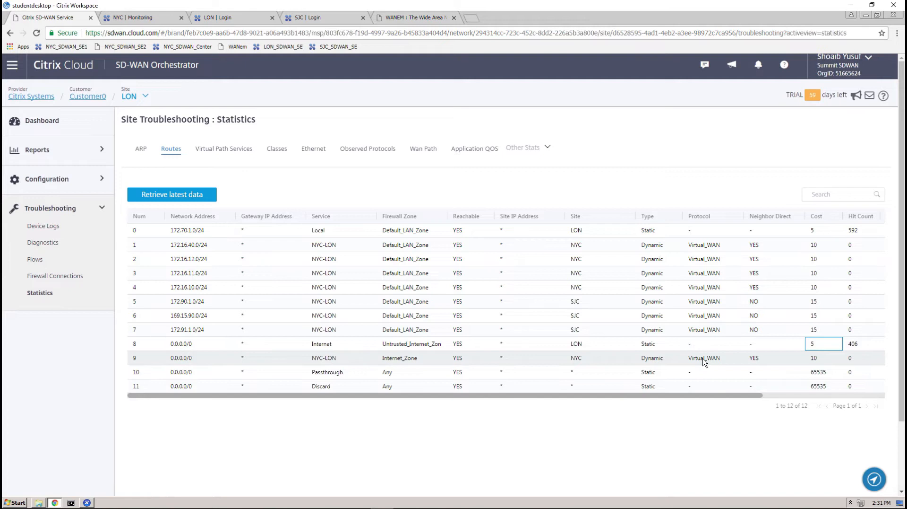
click(823, 358)
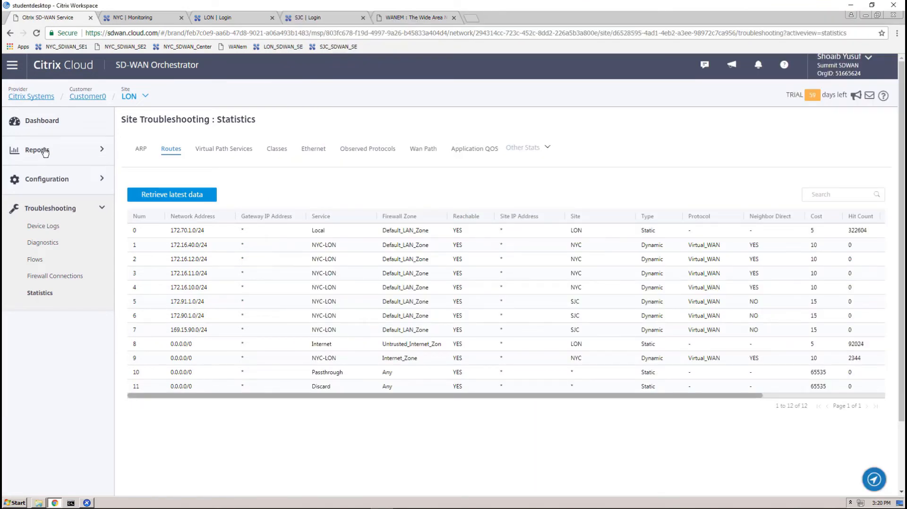
Show LON's Reports service statistics for the Internet service with graphs expanded
click(37, 150)
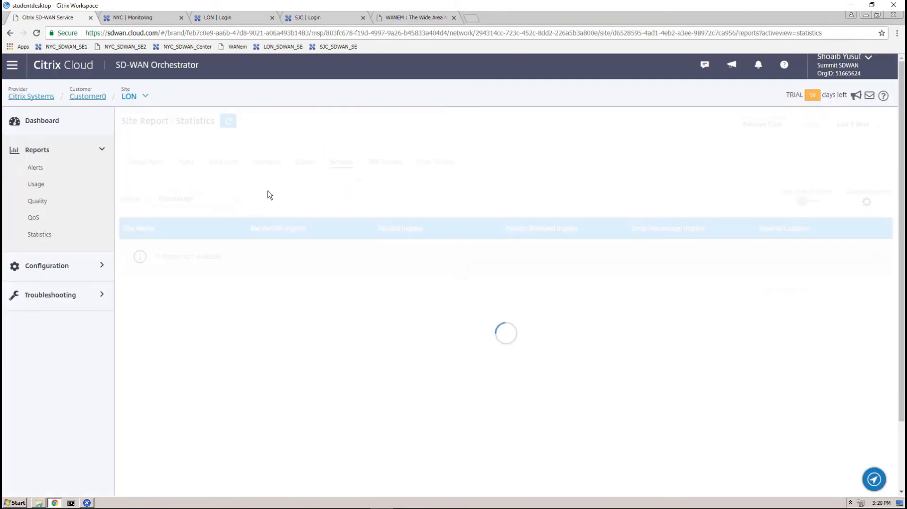
click(195, 198)
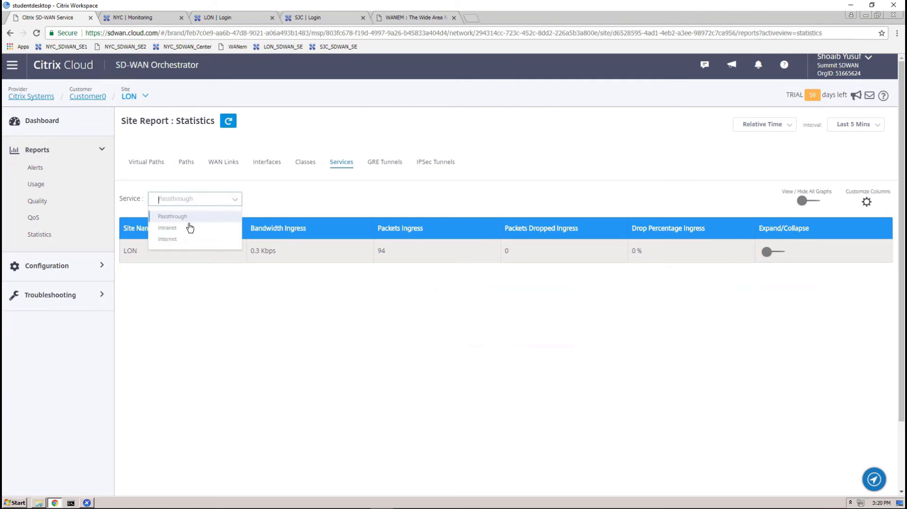
click(167, 239)
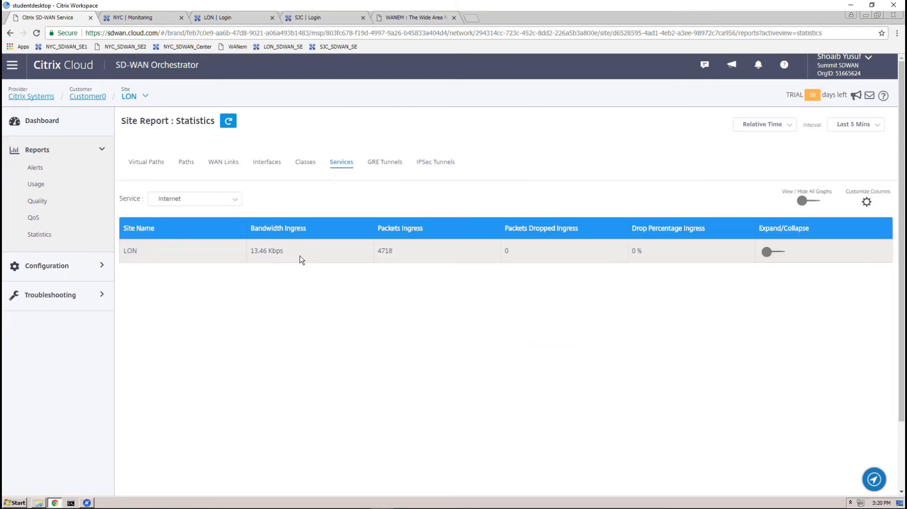
click(774, 251)
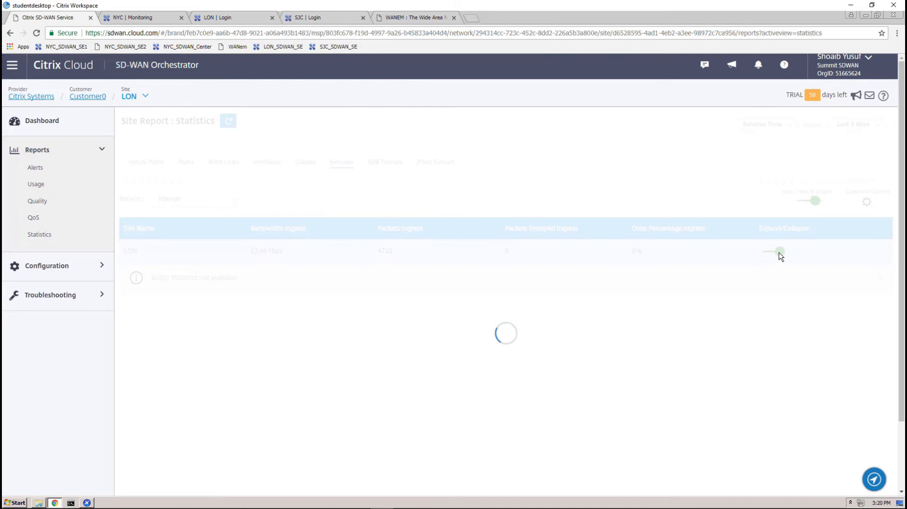
click(781, 252)
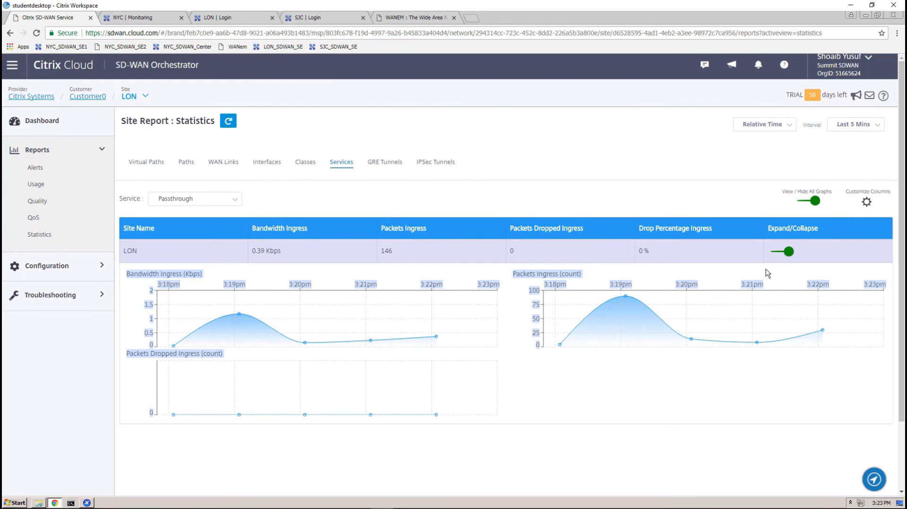
mouse_move(734, 346)
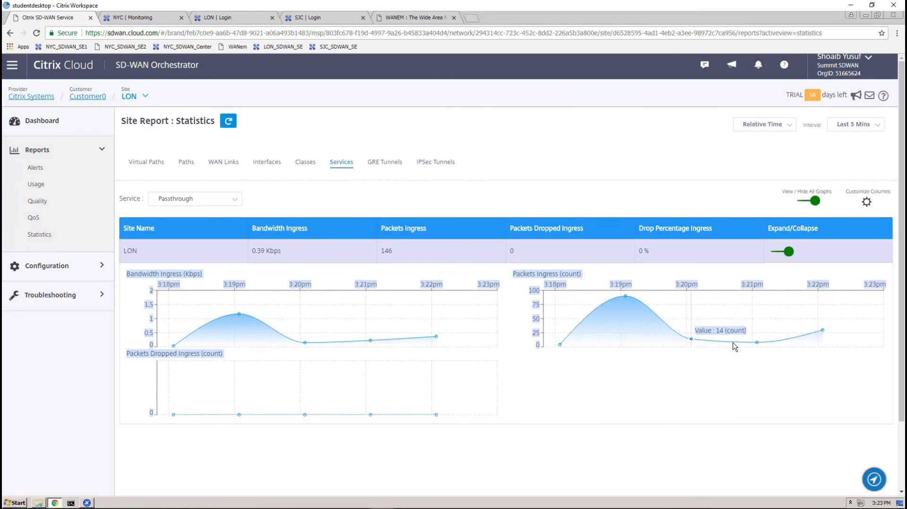
View LON's WAN path statistics showing two dead internet paths and two good MPLS paths
click(50, 208)
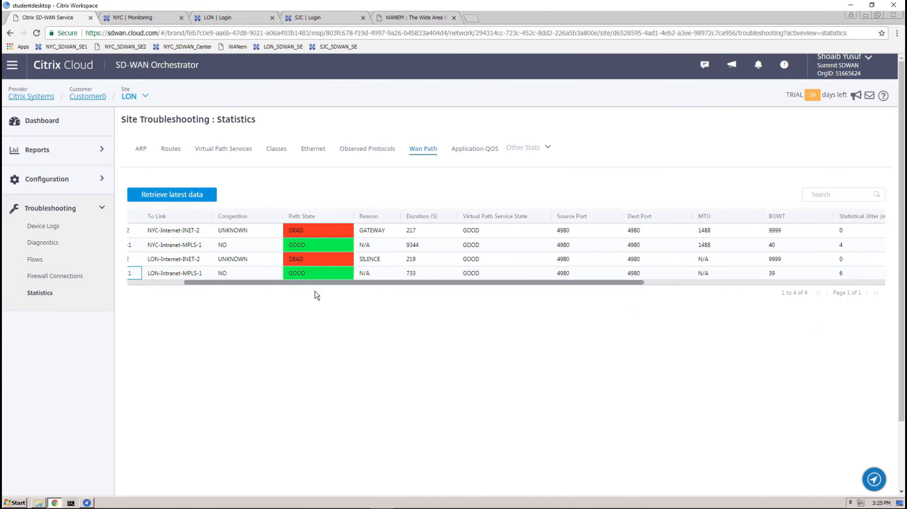
scroll(right, 3)
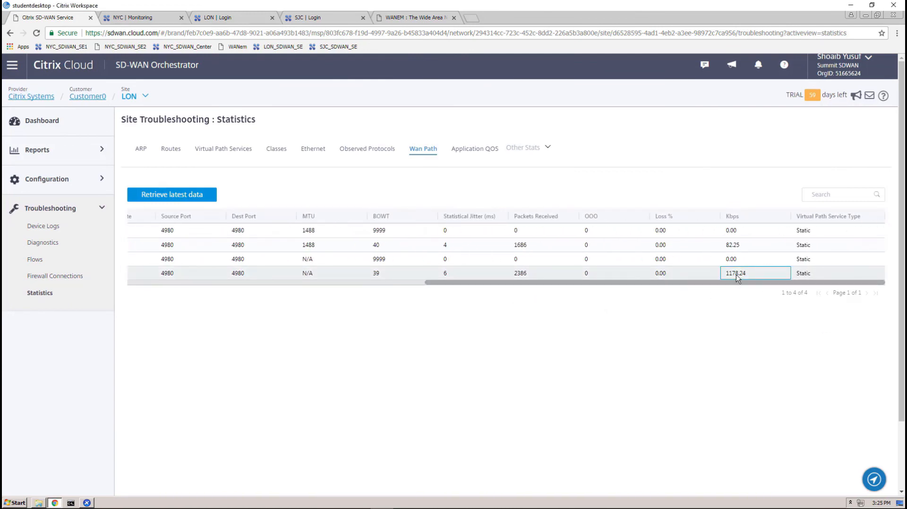